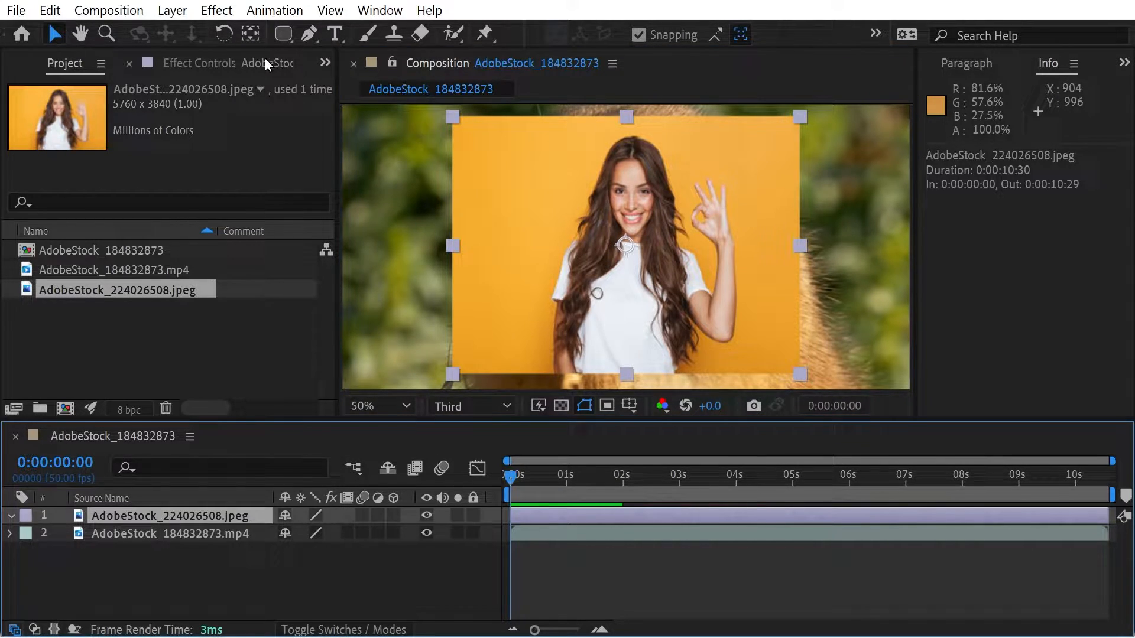
- Draw rectangular Mask 1 over the woman photo layer to crop it
left_click(282, 34)
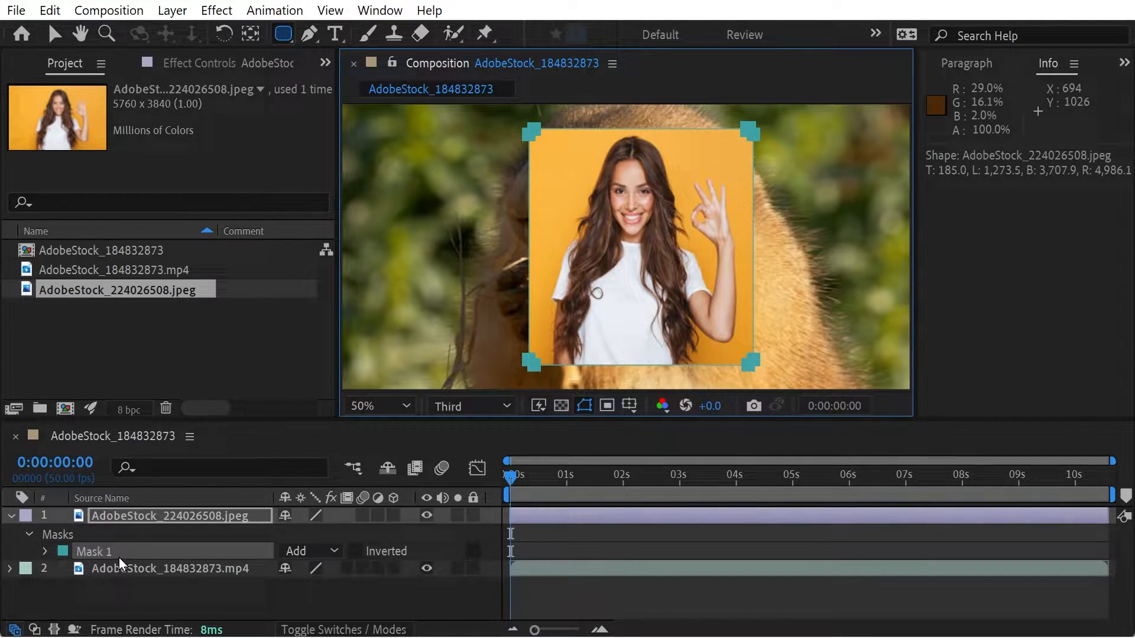
- Reveal Mask 1's properties and scrub its Mask Feather value
left_click(44, 552)
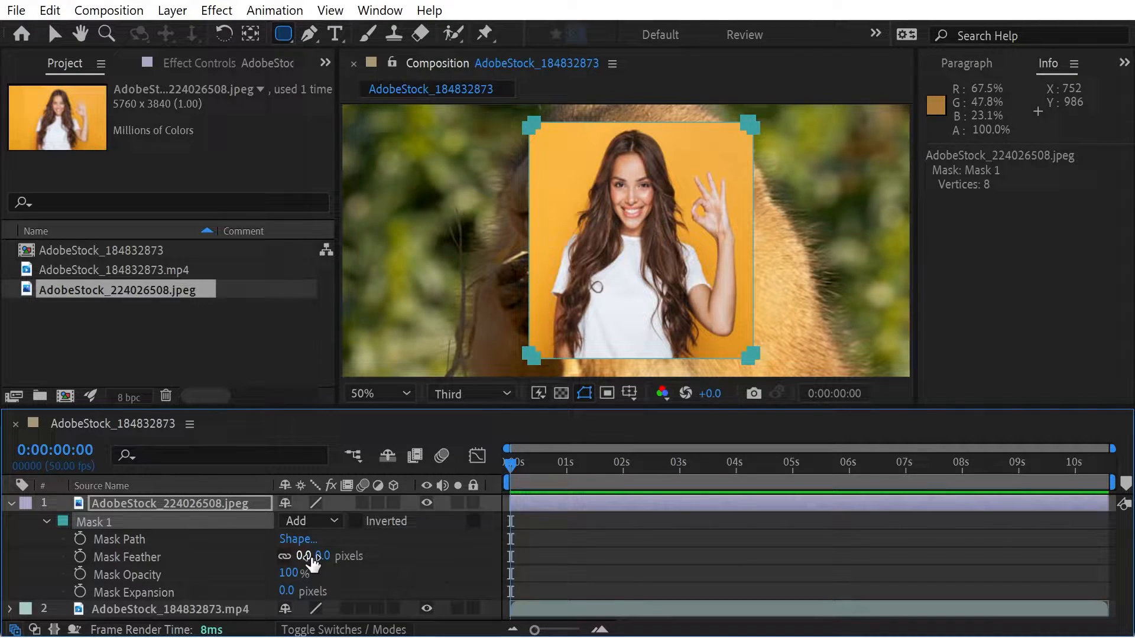
left_click_drag(311, 556, 318, 556)
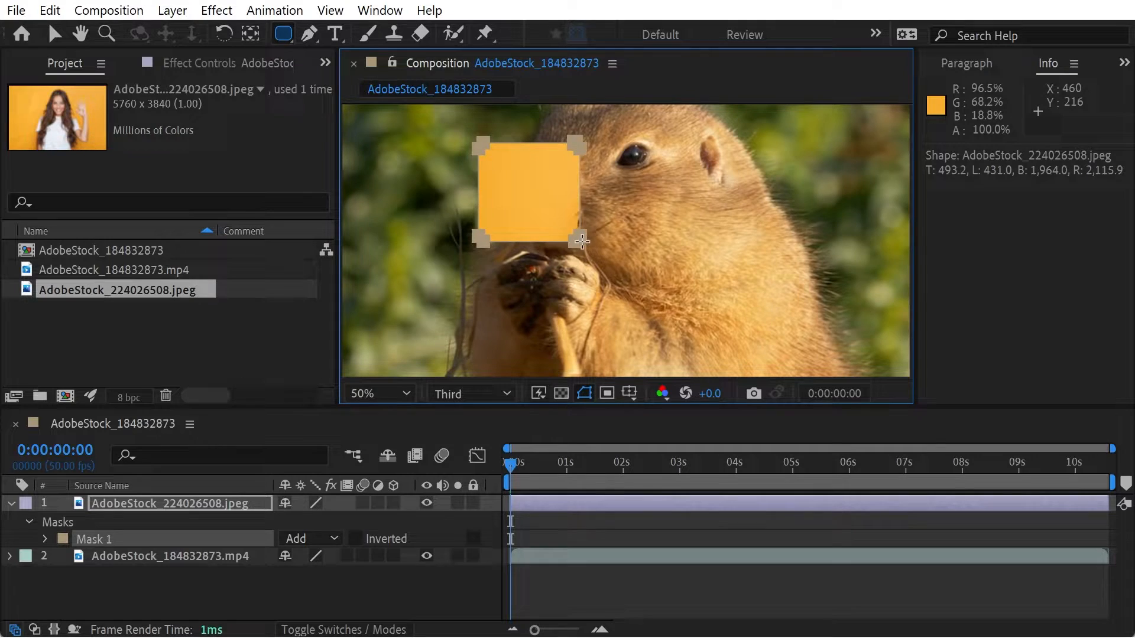
- Shrink Mask 1 and stretch Mask 3 taller around the raised hand
left_click_drag(578, 242, 577, 228)
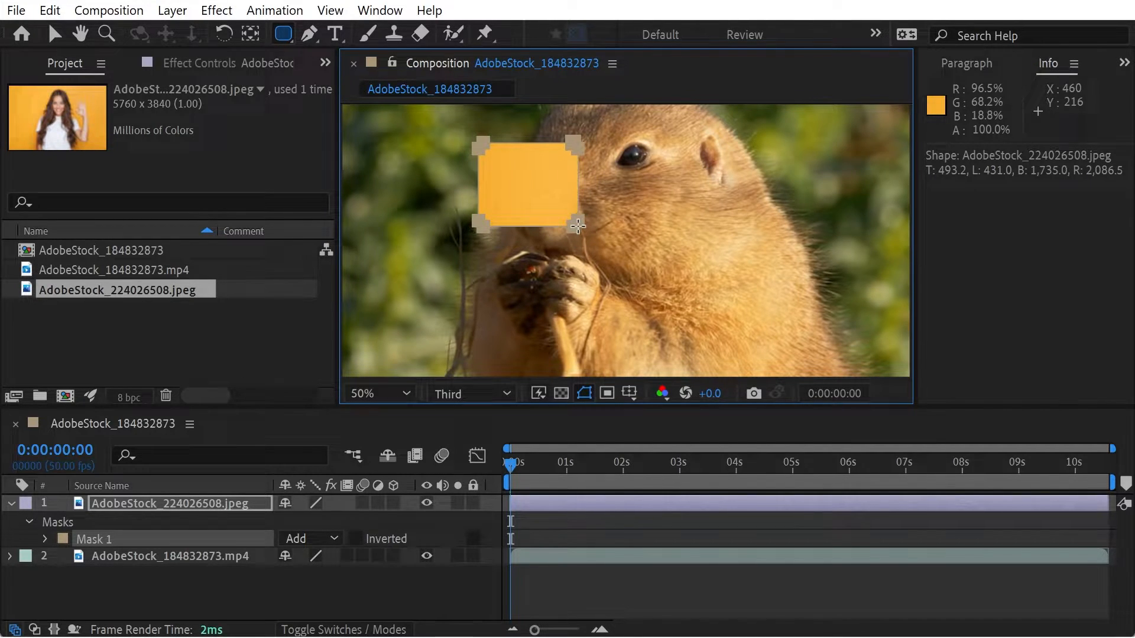
left_click_drag(604, 145, 684, 232)
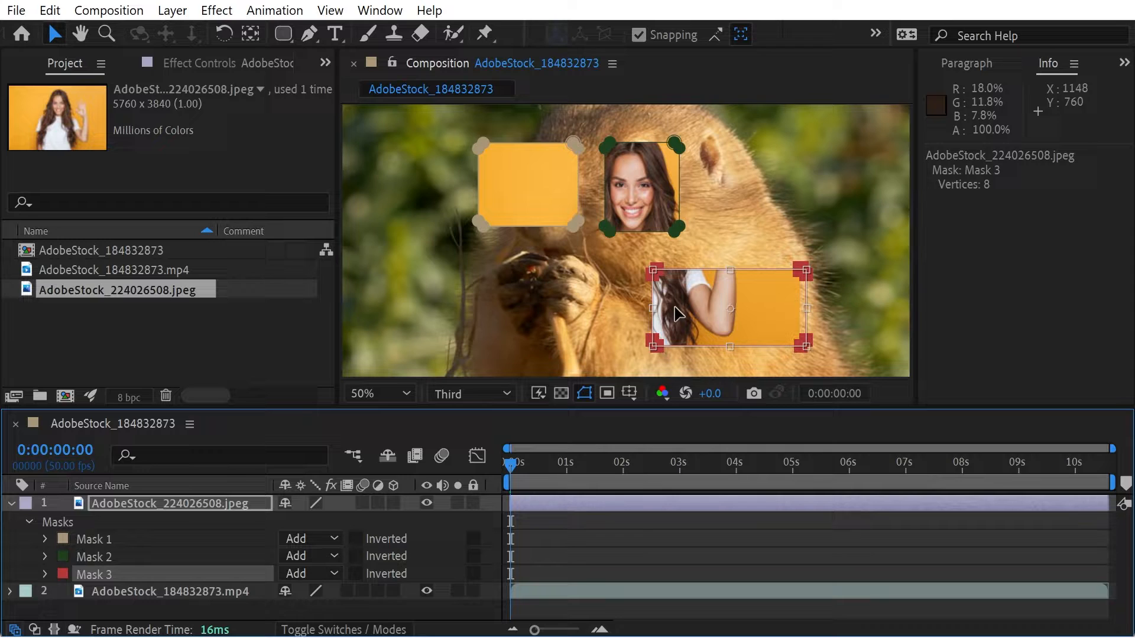
mouse_move(733, 273)
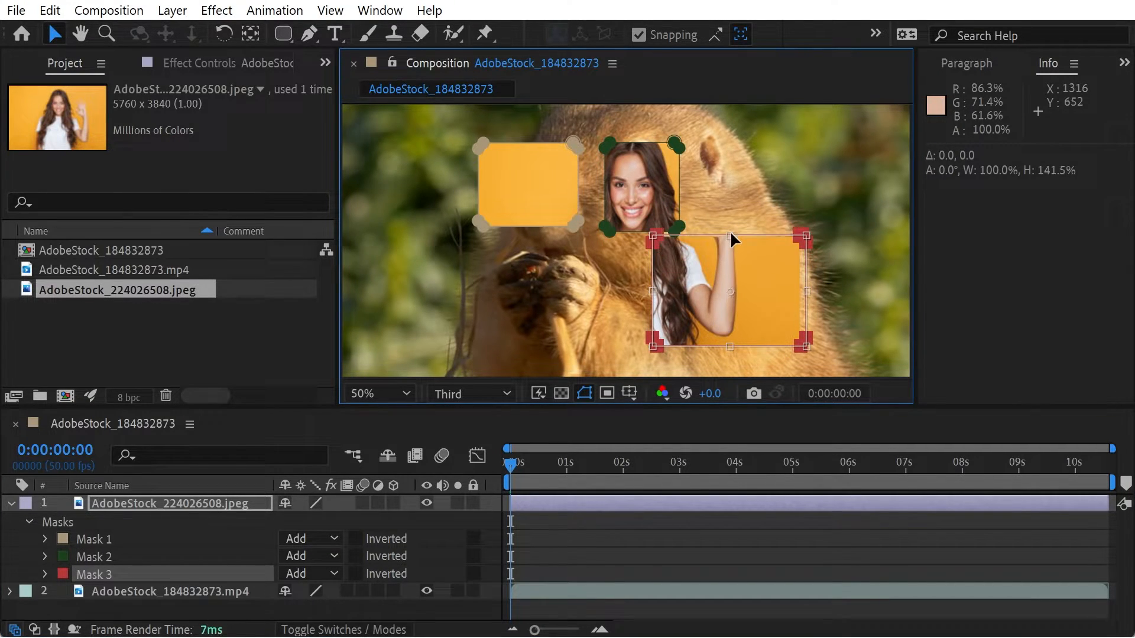
left_click_drag(731, 236, 731, 241)
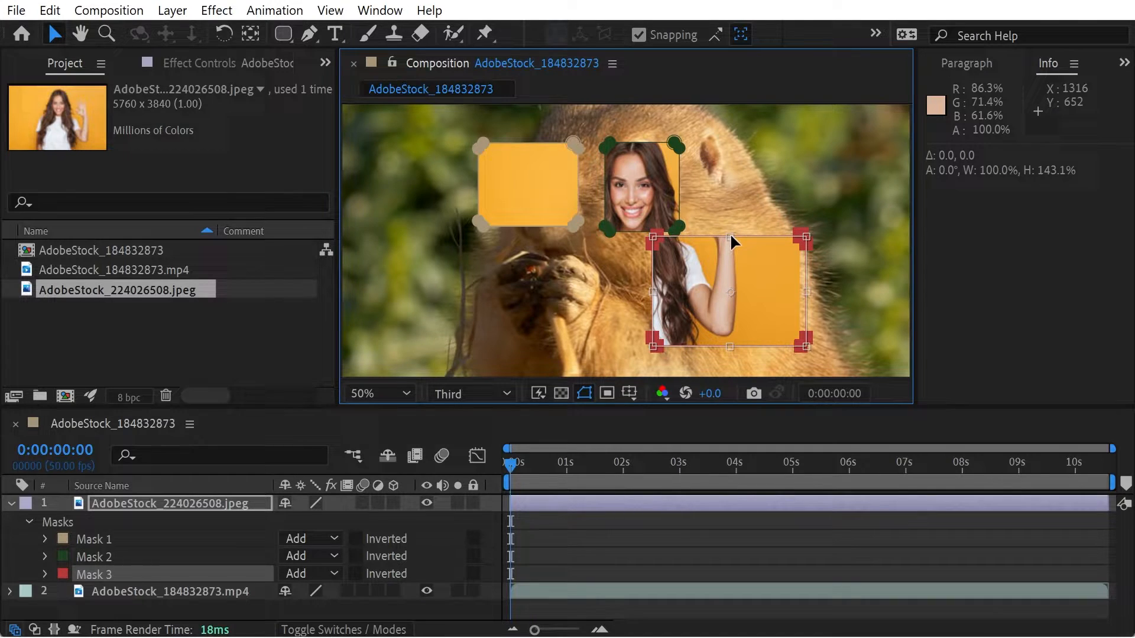
left_click_drag(729, 239, 727, 255)
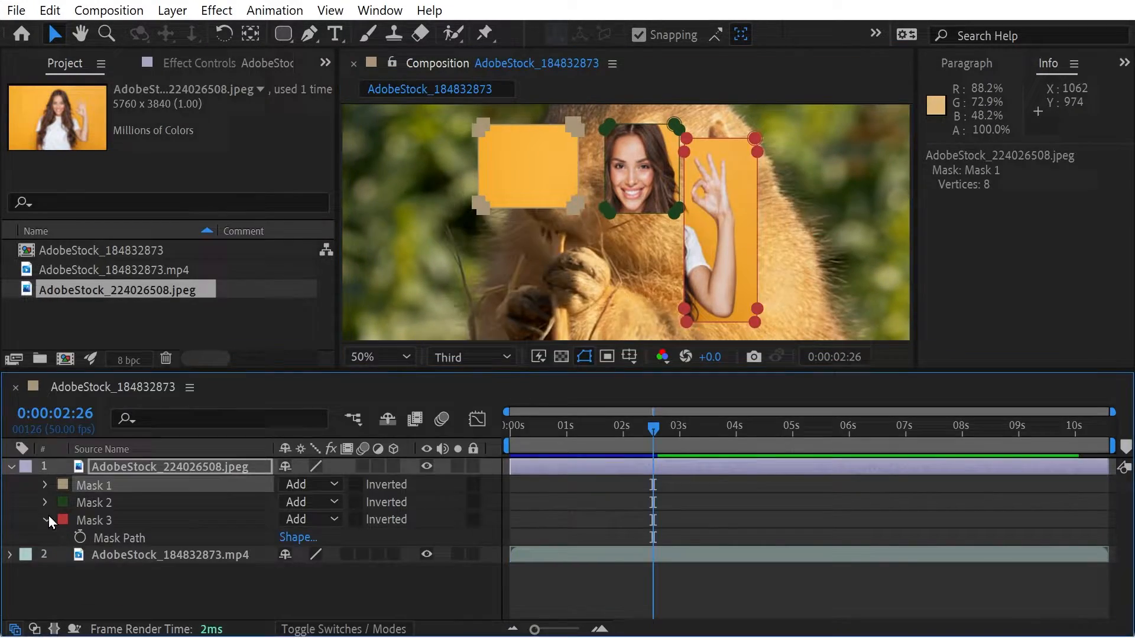
- Keyframe each mask's opacity from 0% to 100%, staggered one after another
left_click(45, 520)
type("0")
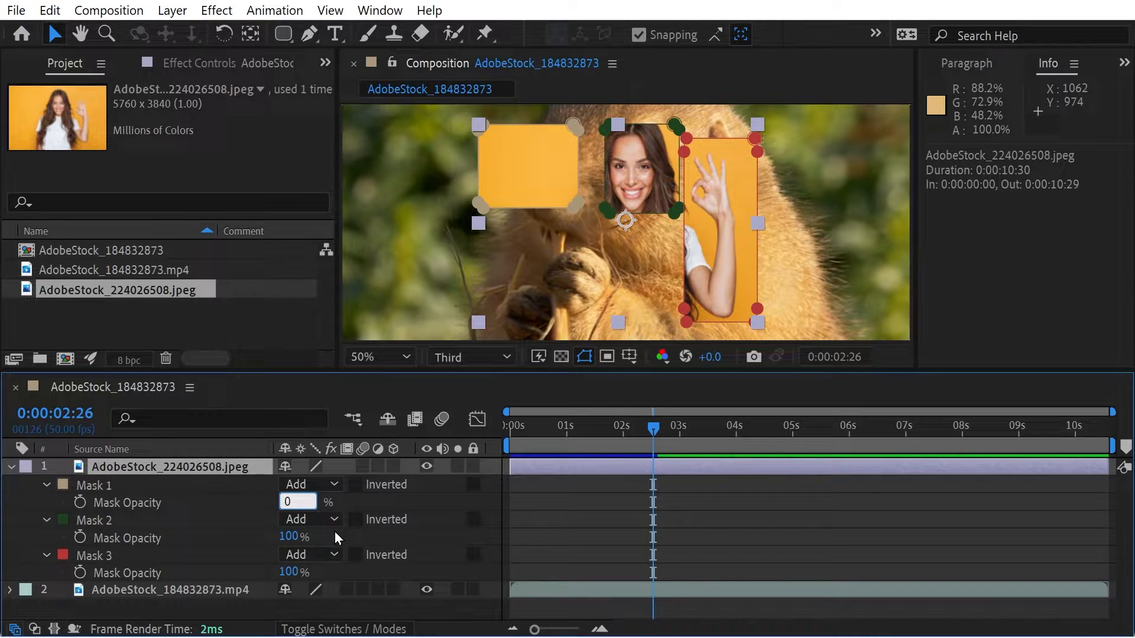
left_click(79, 503)
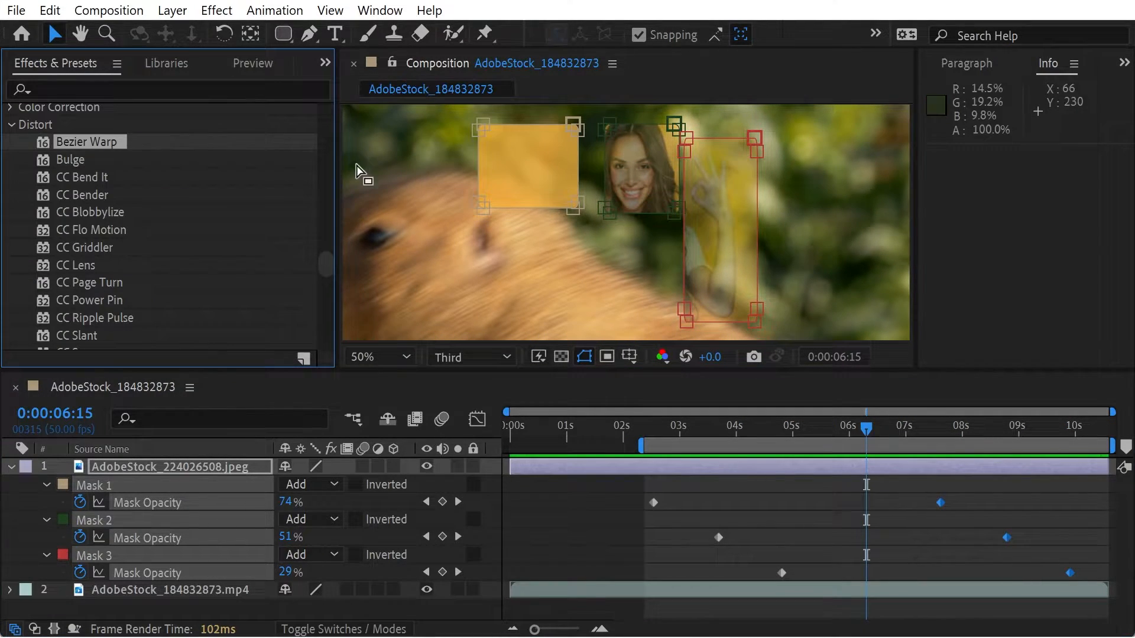
- Undo the animation preset and add Layer Styles > Show All to the photo layer
left_click(979, 426)
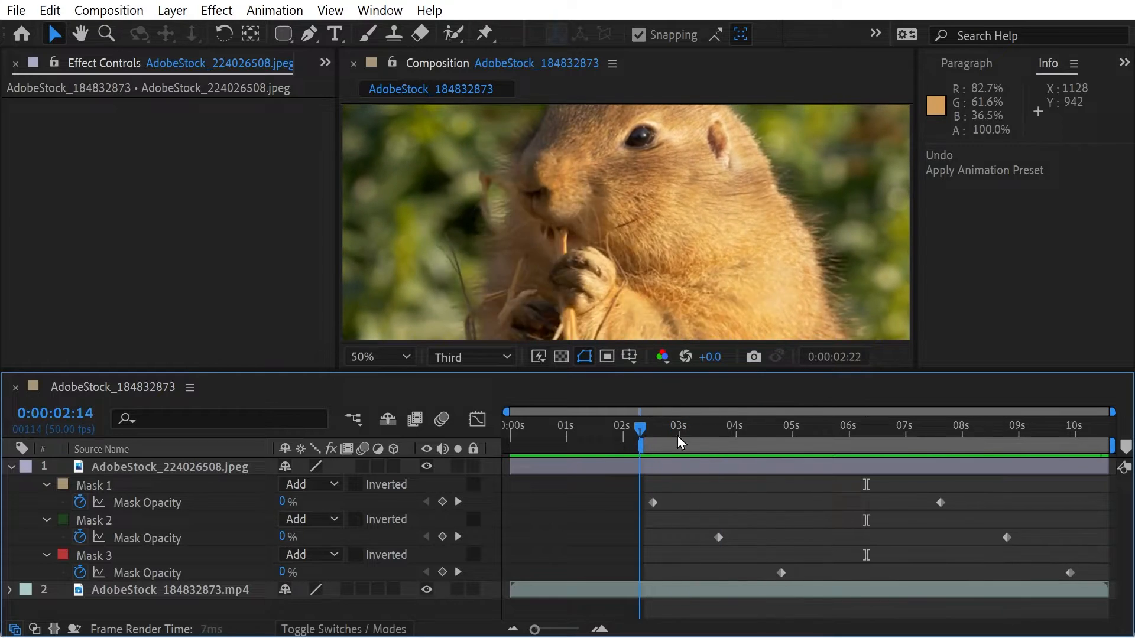
left_click(170, 467)
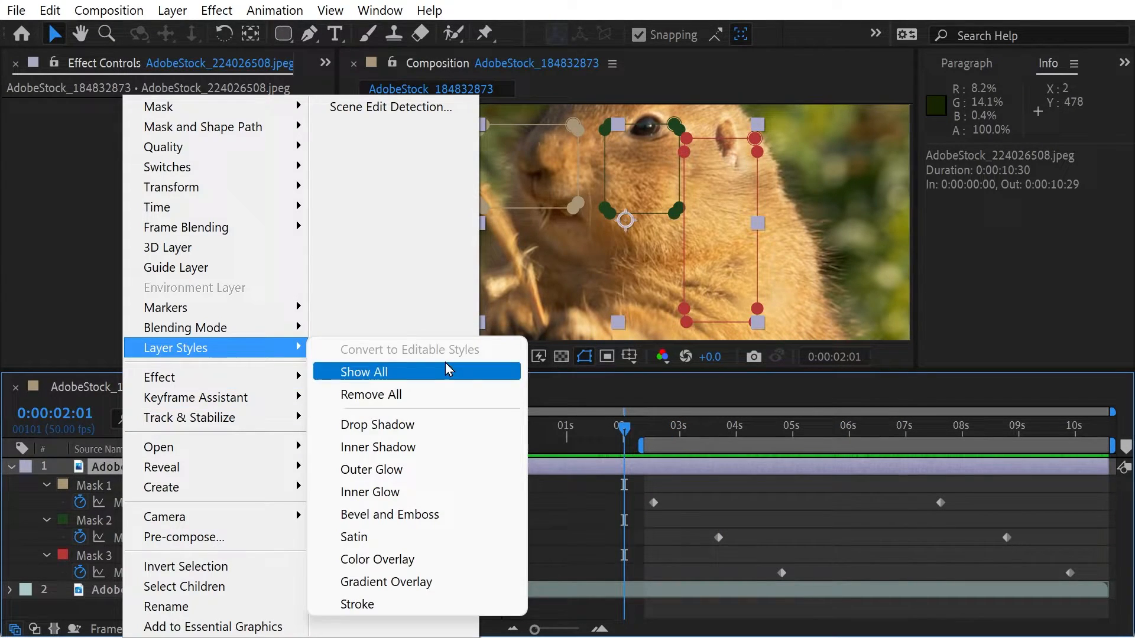
left_click(364, 371)
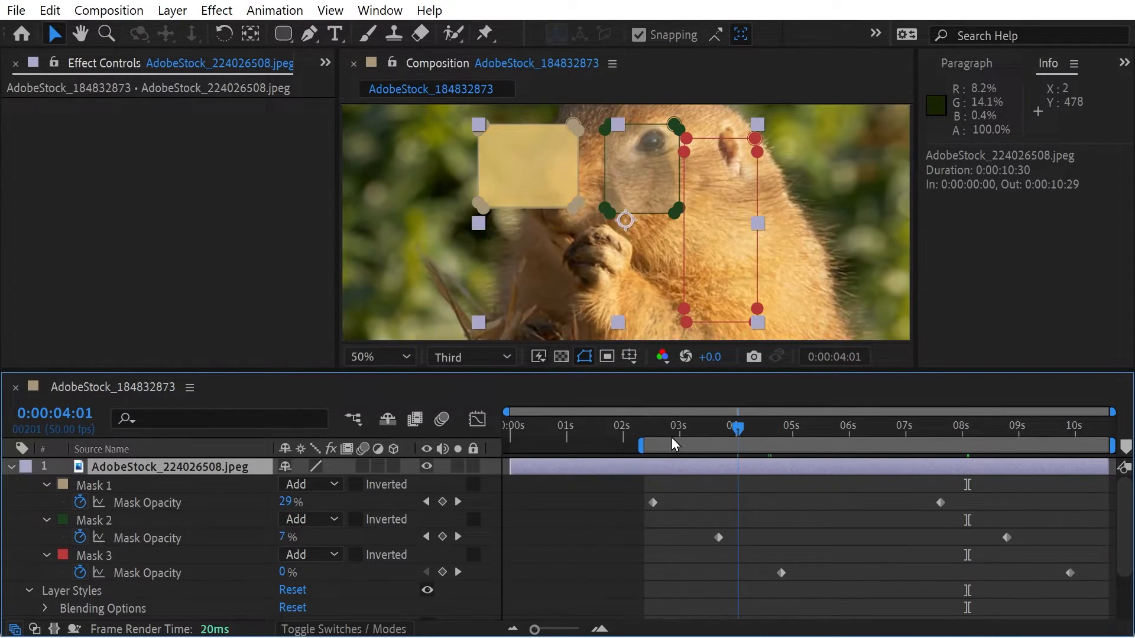
- Apply CC Spotlight with Light Shadow render to the woman photo layer
left_click(910, 427)
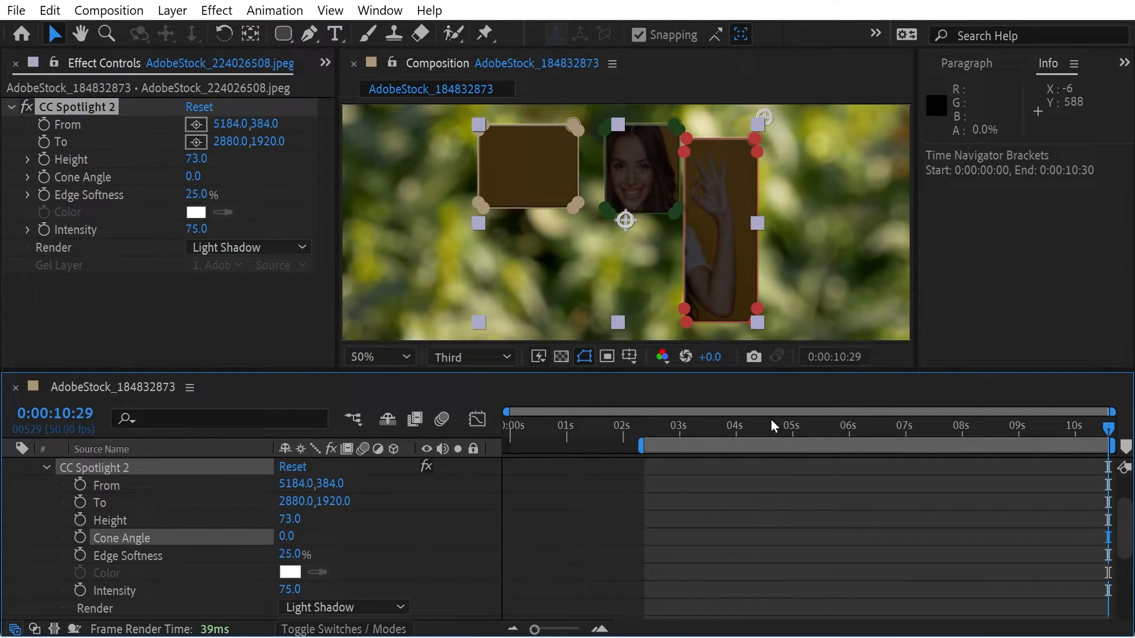
left_click(647, 426)
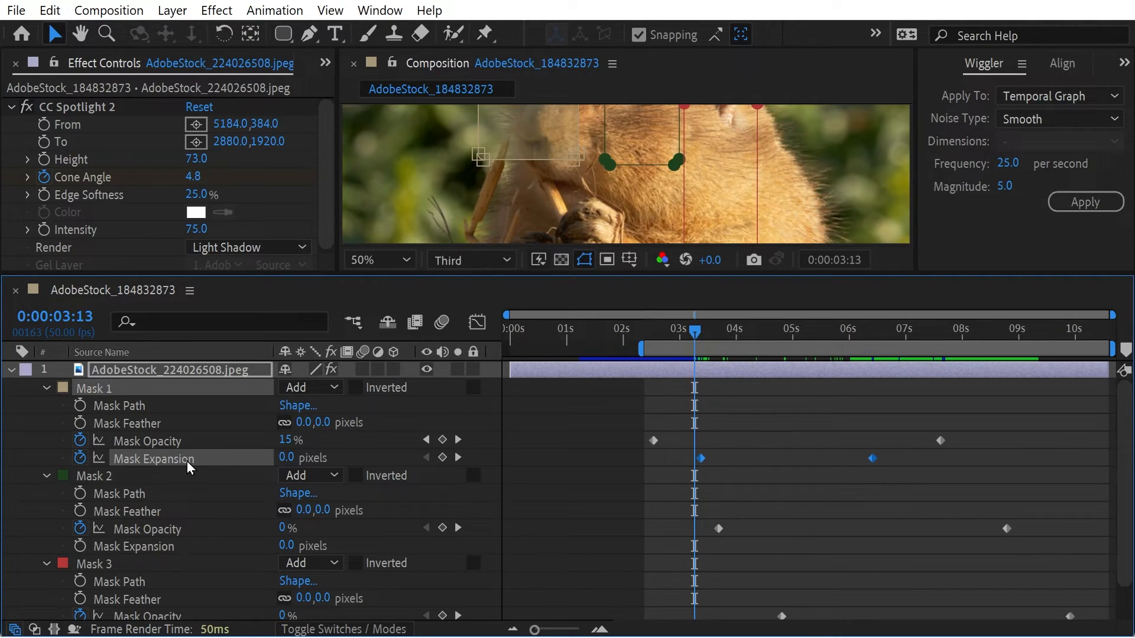
mouse_move(544, 512)
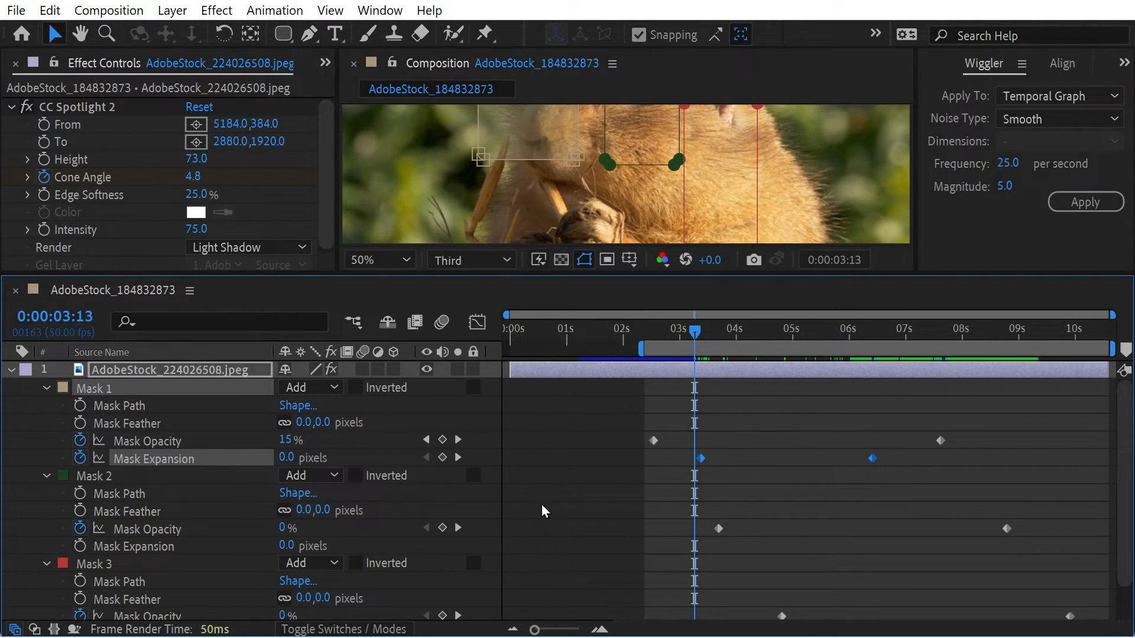
- Keyframe Mask 2's expansion, moving back to just past five seconds
left_click(93, 475)
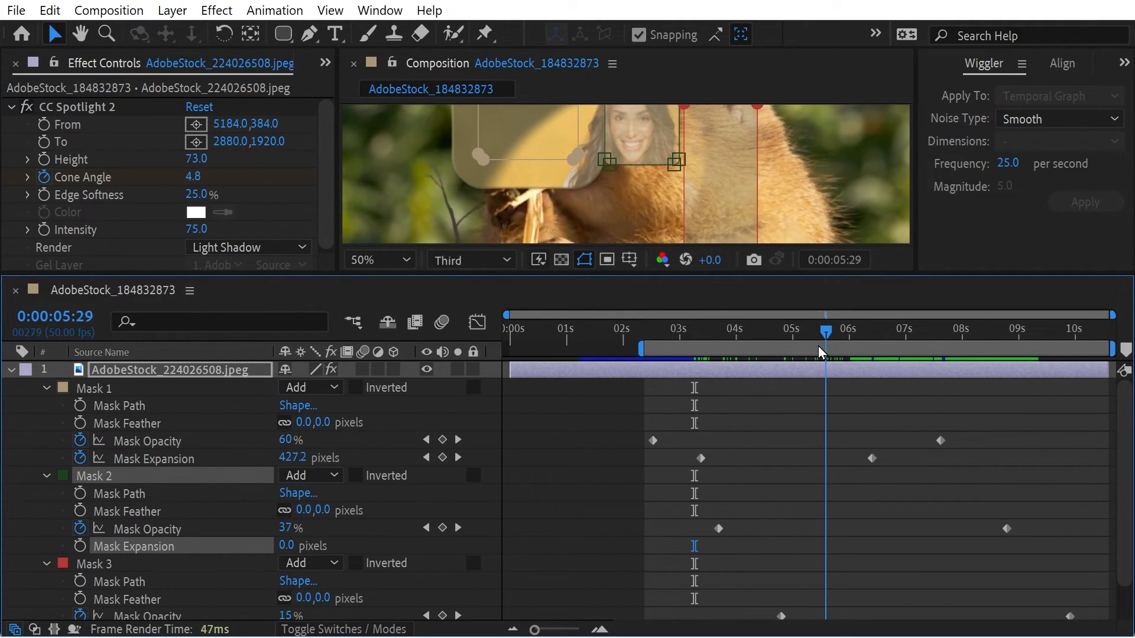
left_click_drag(819, 330, 807, 330)
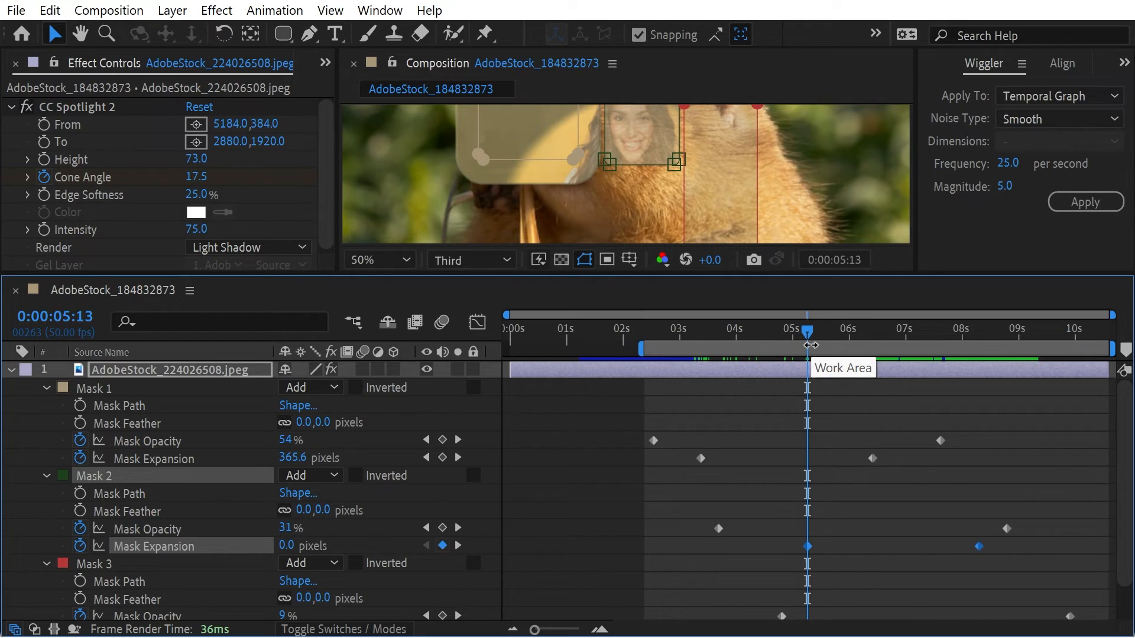